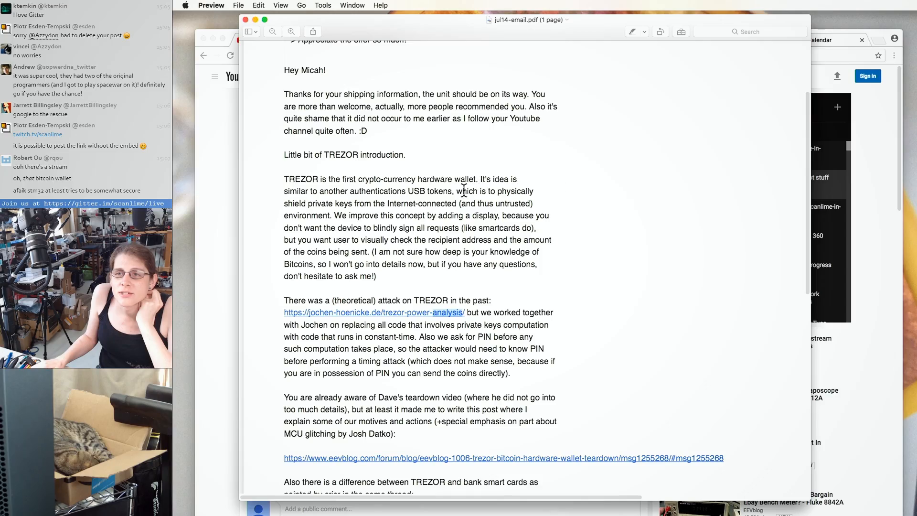
- Scroll through the TREZOR power-analysis article down to the First Result graphs
{"action": "scroll", "scroll_direction": "down", "scroll_amount": 3}
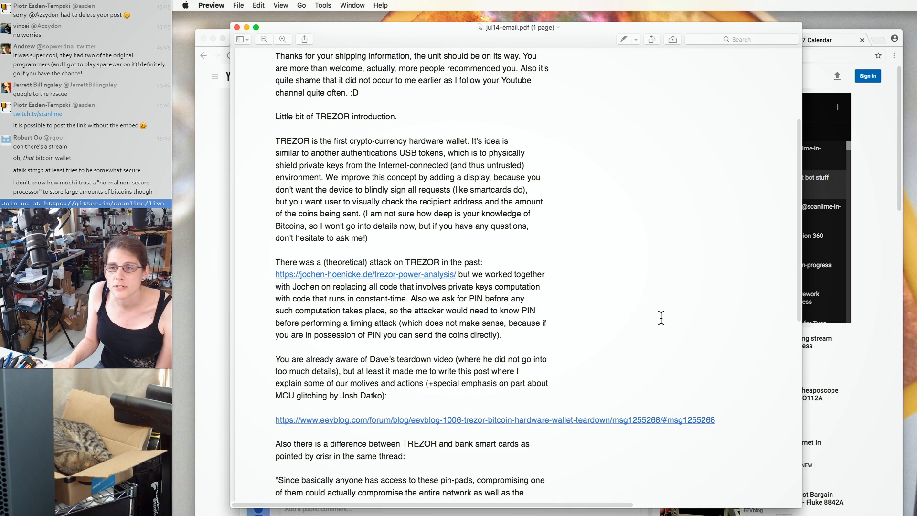
{"action": "scroll", "scroll_direction": "down", "scroll_amount": 3}
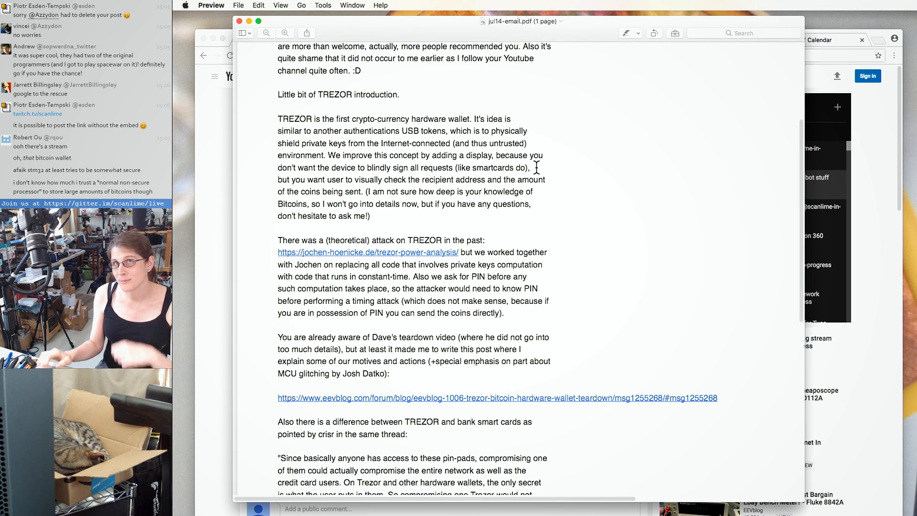
{"action": "scroll", "scroll_direction": "down", "scroll_amount": 3}
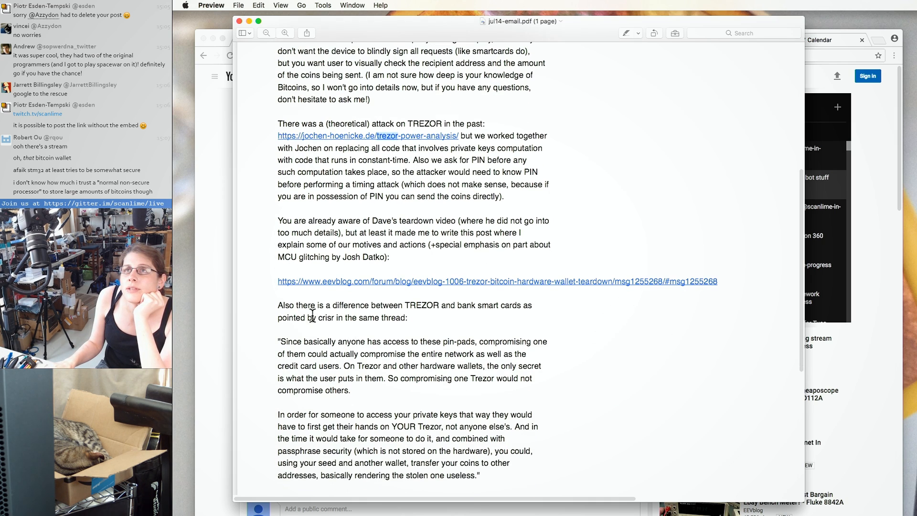
{"action": "scroll", "scroll_direction": "down", "scroll_amount": 3}
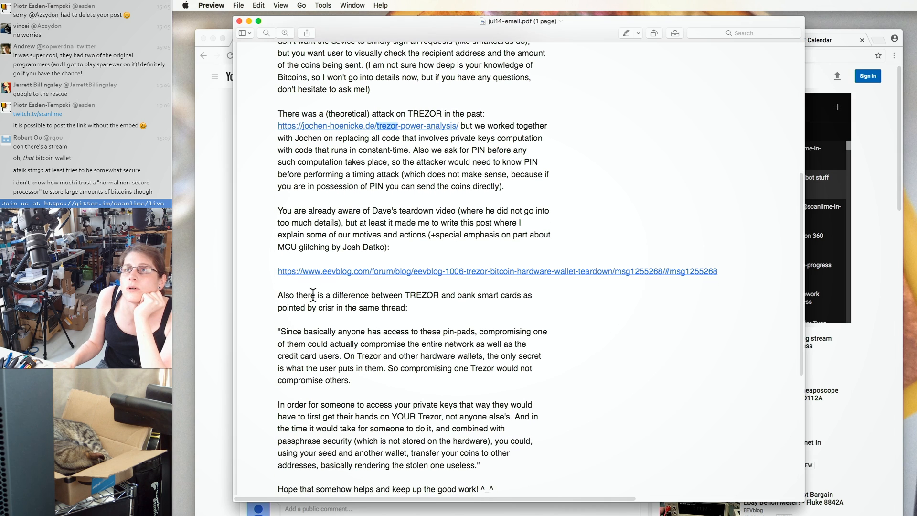
{"action": "scroll", "scroll_direction": "down", "scroll_amount": 3}
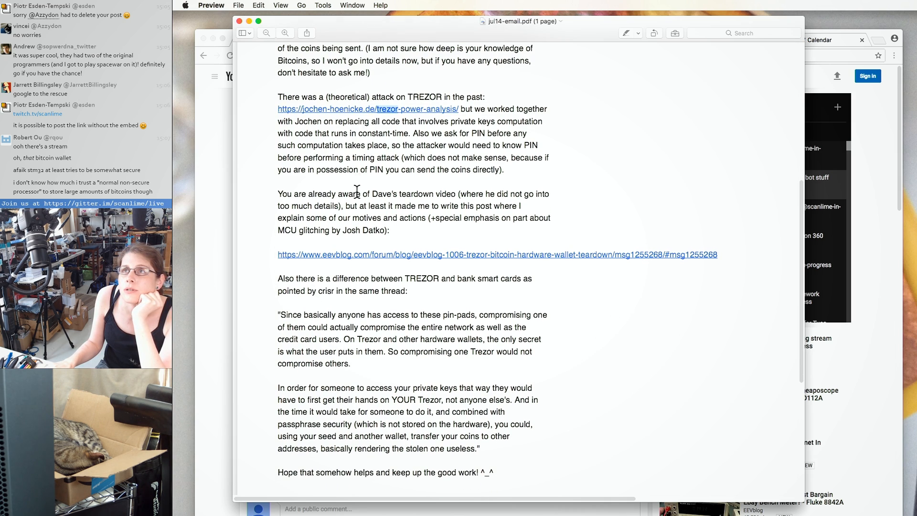
{"action": "scroll", "scroll_direction": "down", "scroll_amount": 3}
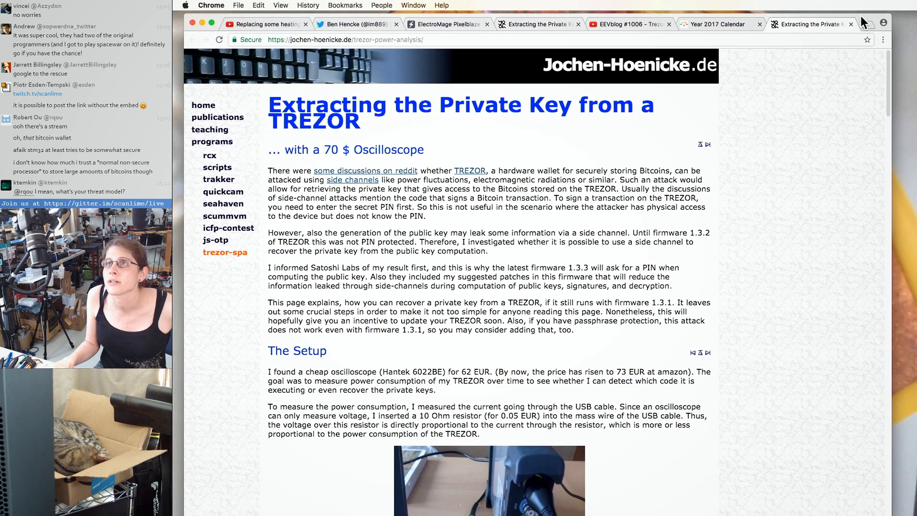
{"action": "scroll", "scroll_direction": "down", "scroll_amount": 3}
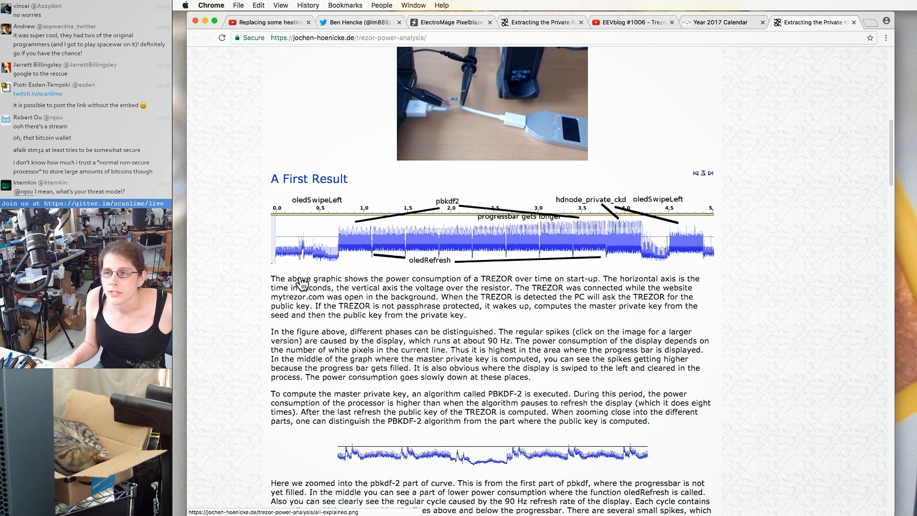
{"action": "mouse_move", "coordinate": [687, 352]}
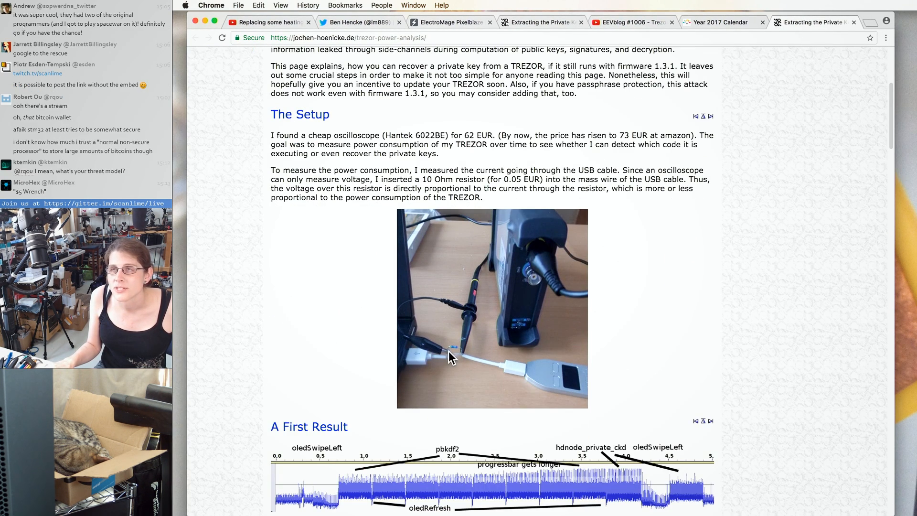
{"action": "scroll", "scroll_direction": "down", "scroll_amount": 3}
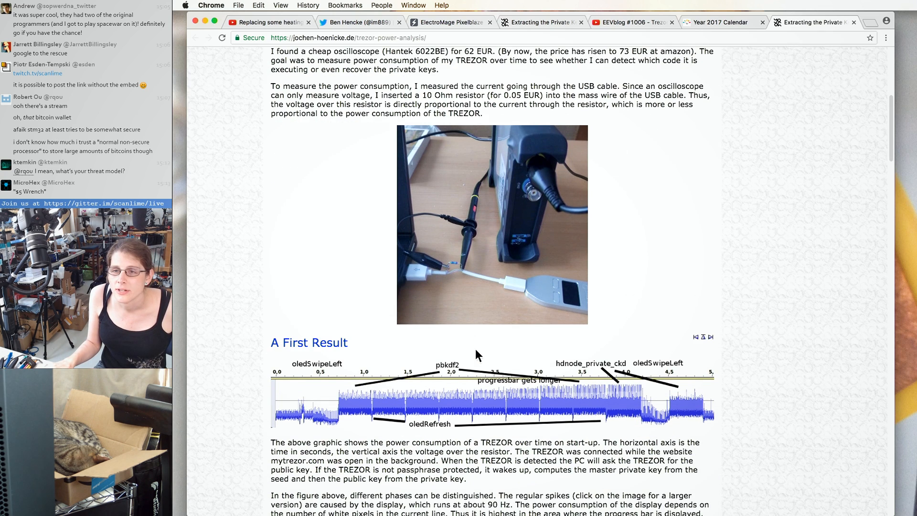
{"action": "scroll", "scroll_direction": "down", "scroll_amount": 3}
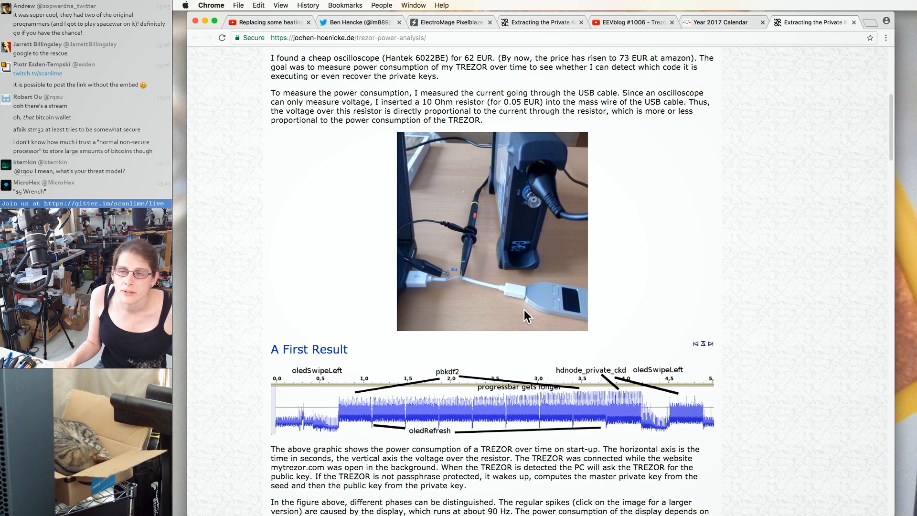
{"action": "scroll", "scroll_direction": "down", "scroll_amount": 3}
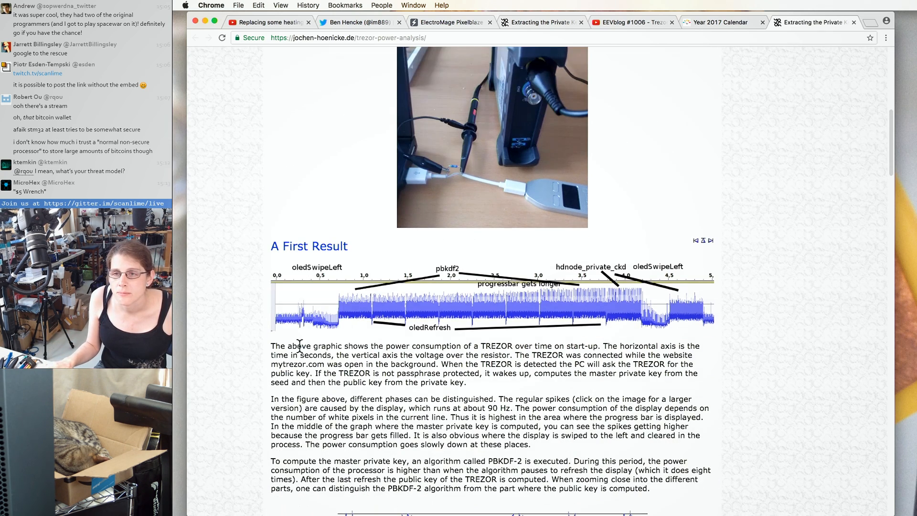
{"action": "scroll", "scroll_direction": "down", "scroll_amount": 3}
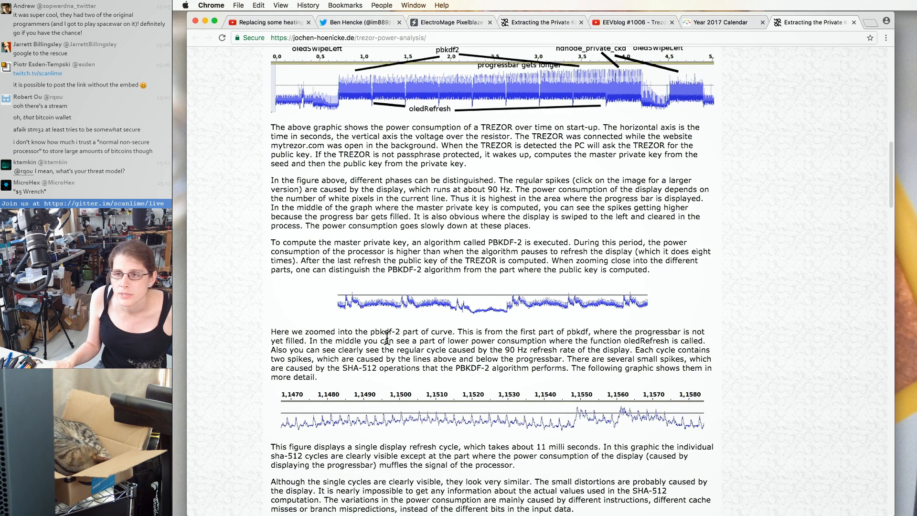
{"action": "scroll", "scroll_direction": "down", "scroll_amount": 3}
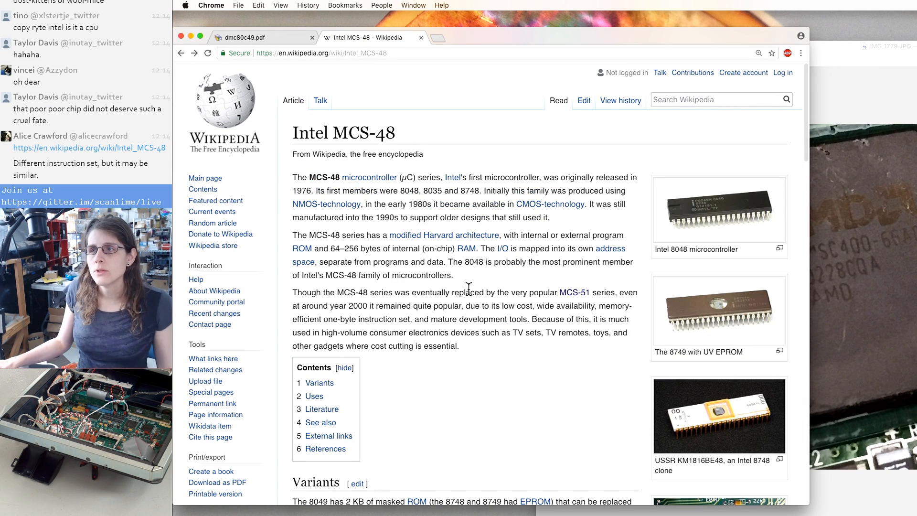
- Scroll the MCS-48 article past the Variants tables to the Uses and Literature sections
{"action": "scroll", "scroll_direction": "down", "scroll_amount": 3}
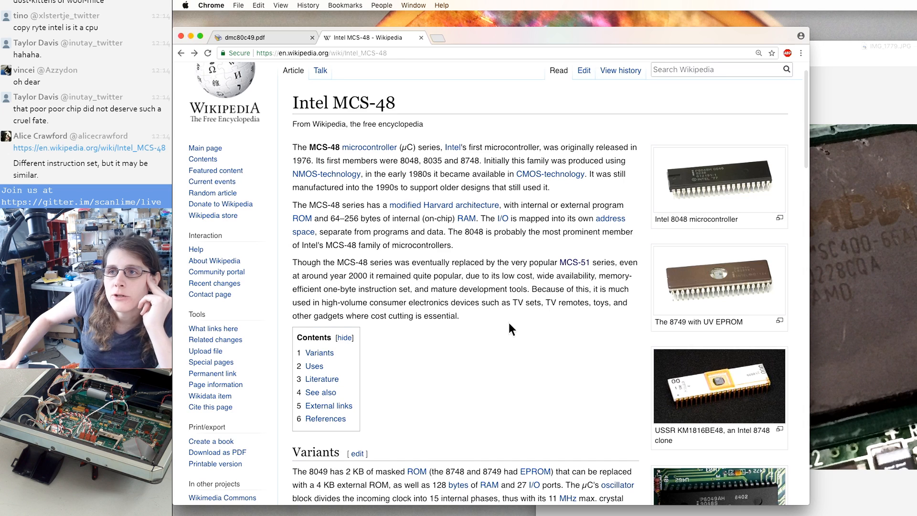
{"action": "scroll", "scroll_direction": "down", "scroll_amount": 3}
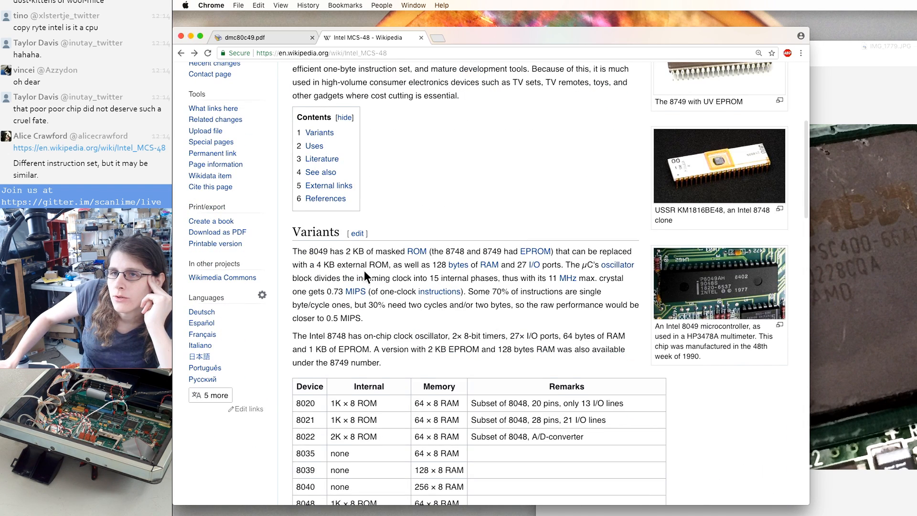
{"action": "scroll", "scroll_direction": "down", "scroll_amount": 3}
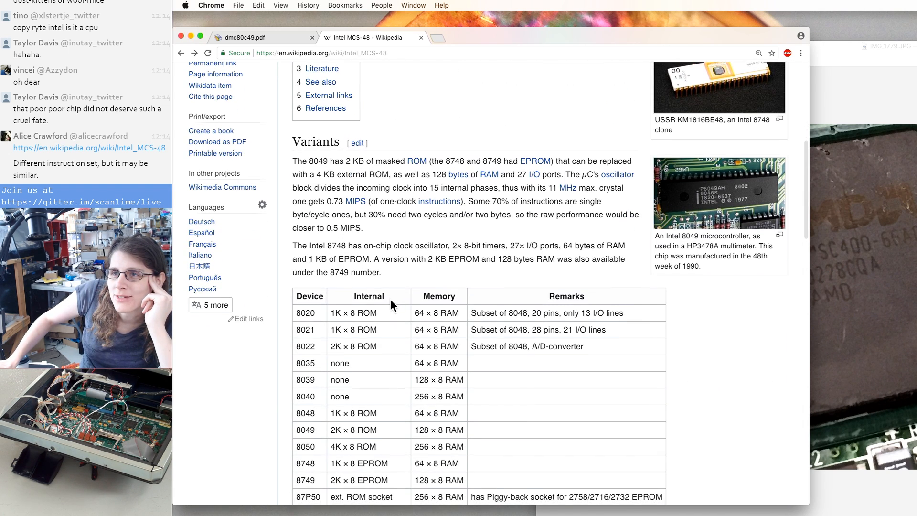
{"action": "scroll", "scroll_direction": "down", "scroll_amount": 3}
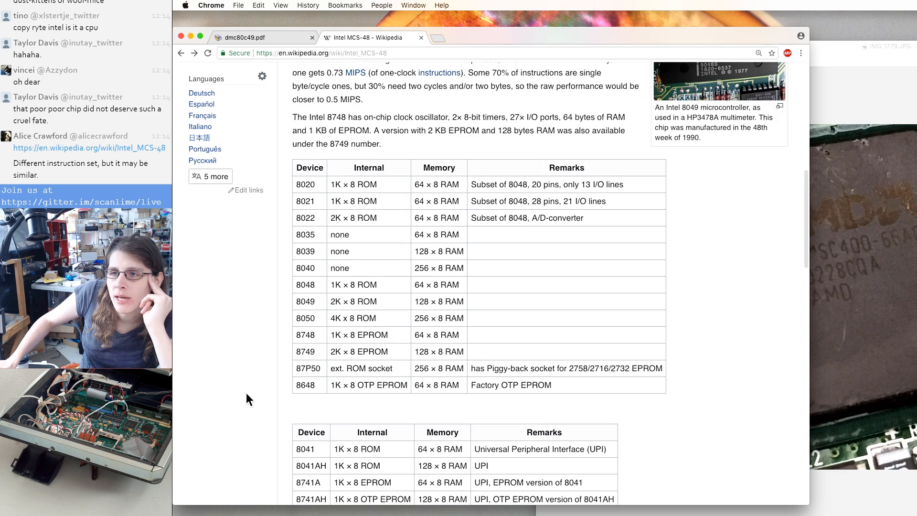
{"action": "scroll", "scroll_direction": "down", "scroll_amount": 3}
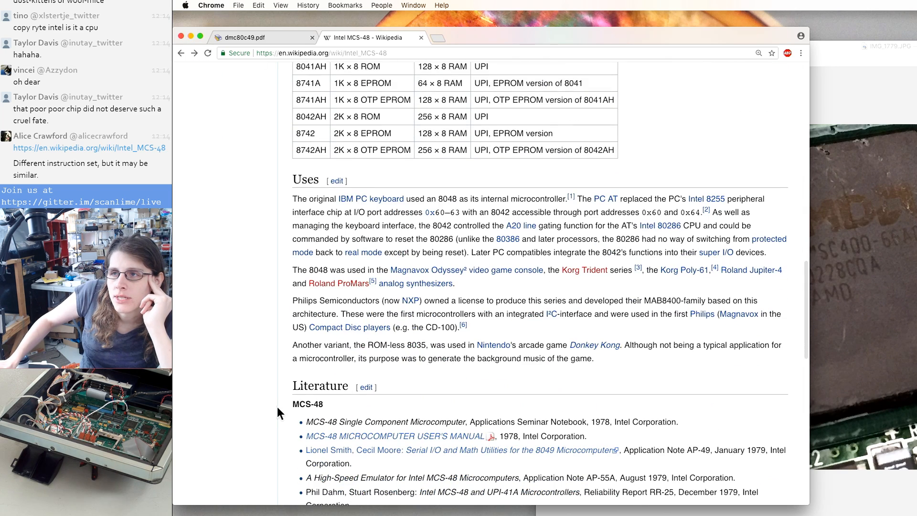
{"action": "scroll", "scroll_direction": "down", "scroll_amount": 3}
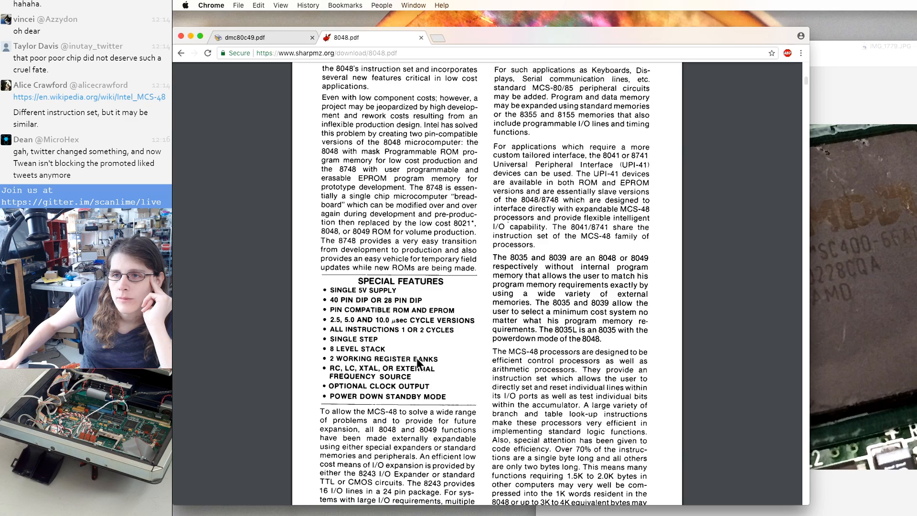
- Scroll the 8048 manual's introduction to the 8048/8049 block diagram on page 20
{"action": "scroll", "scroll_direction": "down", "scroll_amount": 3}
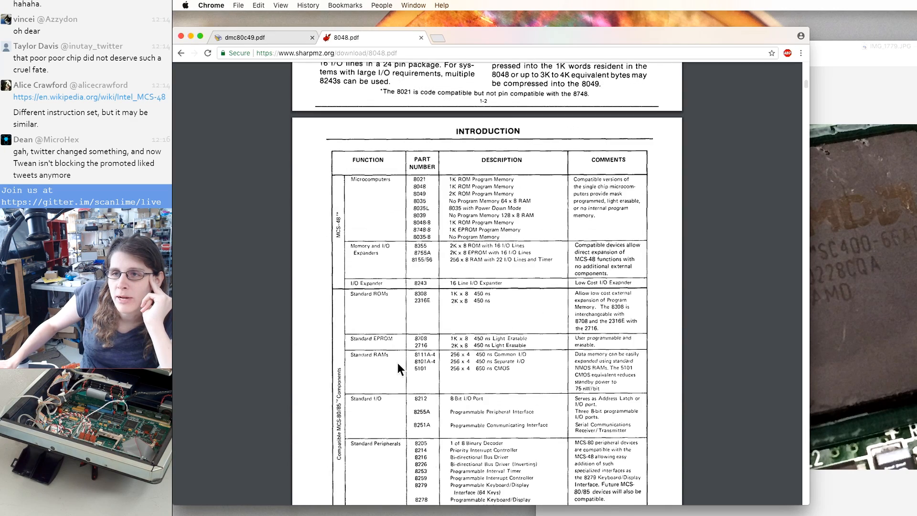
{"action": "scroll", "scroll_direction": "down", "scroll_amount": 3}
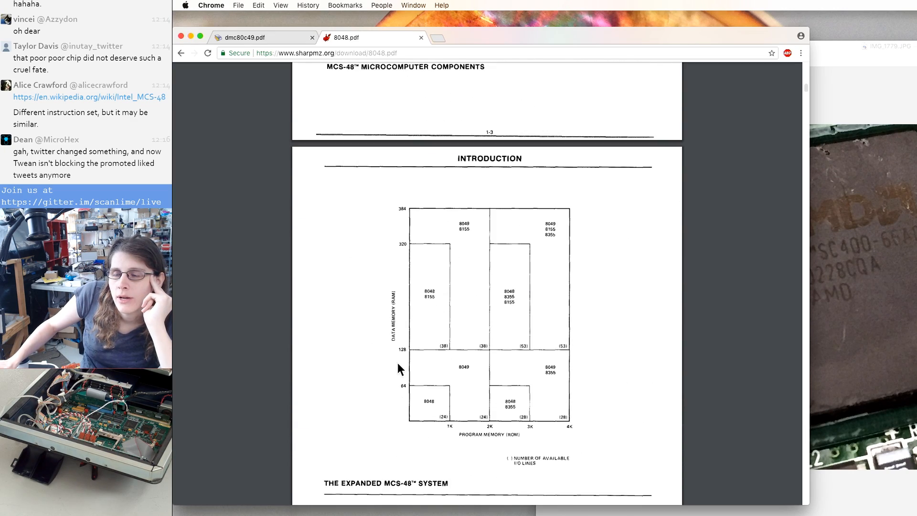
{"action": "scroll", "scroll_direction": "down", "scroll_amount": 3}
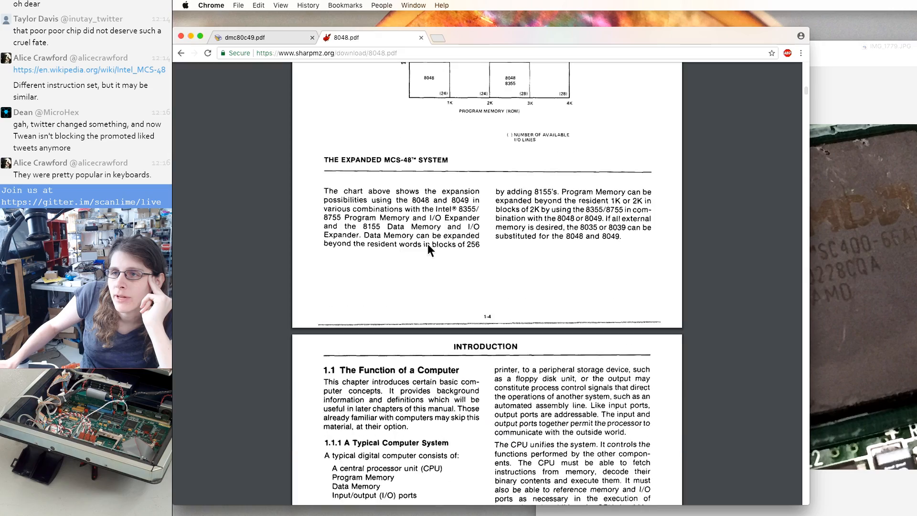
{"action": "scroll", "scroll_direction": "down", "scroll_amount": 3}
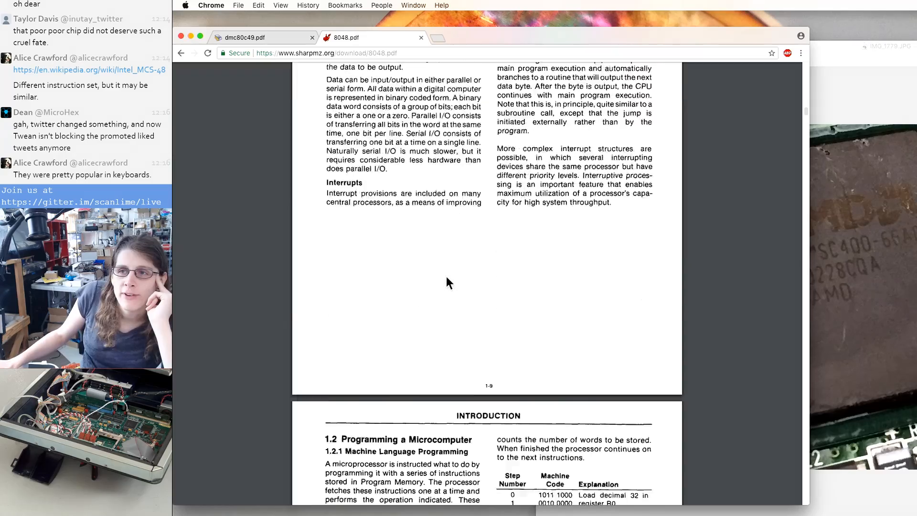
{"action": "scroll", "scroll_direction": "down", "scroll_amount": 3}
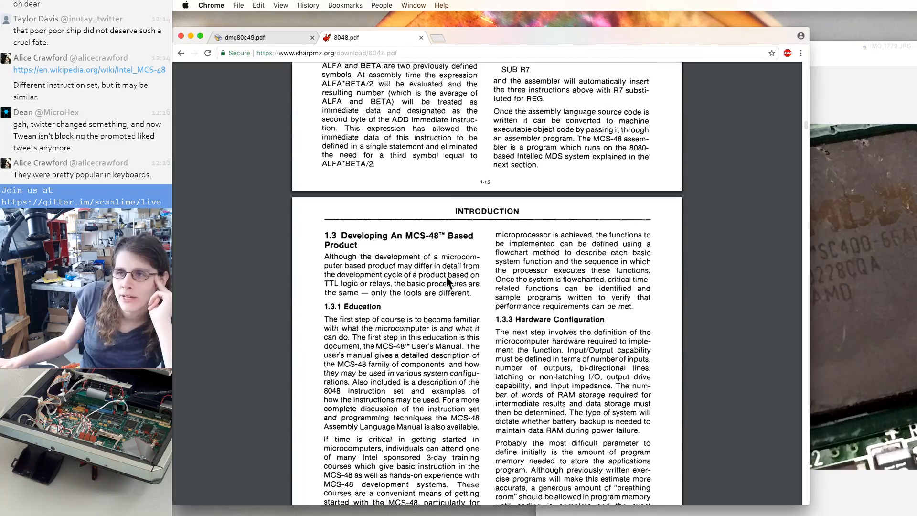
{"action": "scroll", "scroll_direction": "down", "scroll_amount": 3}
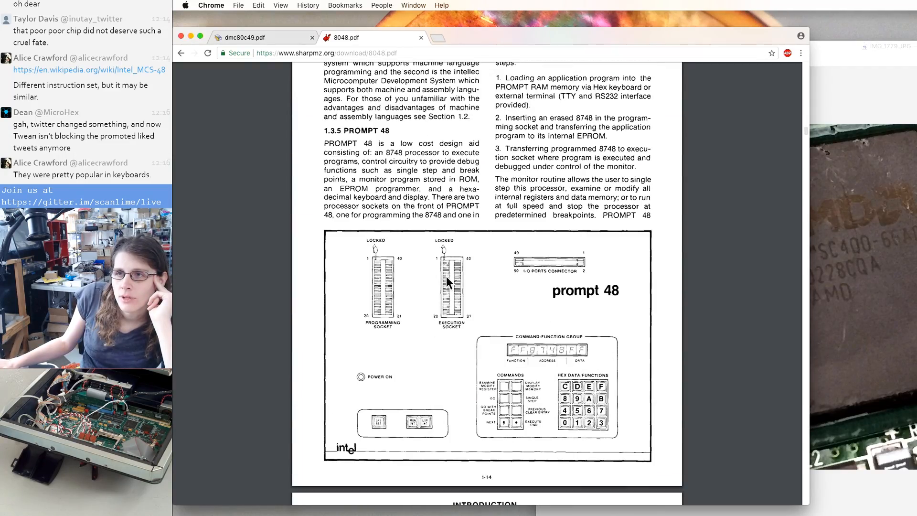
{"action": "scroll", "scroll_direction": "down", "scroll_amount": 3}
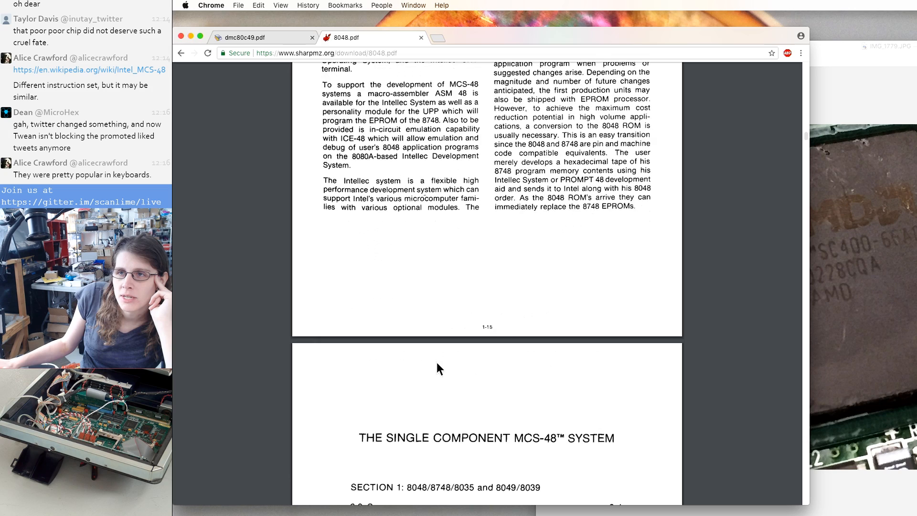
{"action": "scroll", "scroll_direction": "down", "scroll_amount": 3}
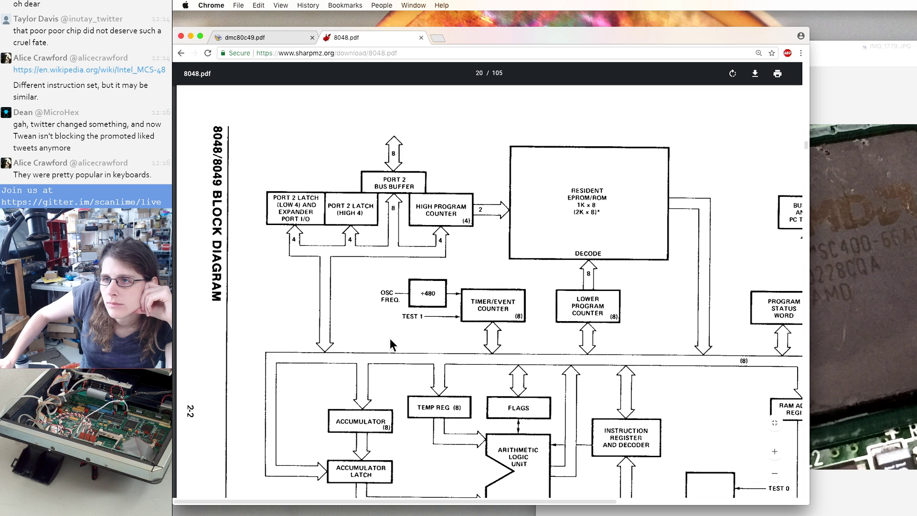
{"action": "scroll", "scroll_direction": "down", "scroll_amount": 3}
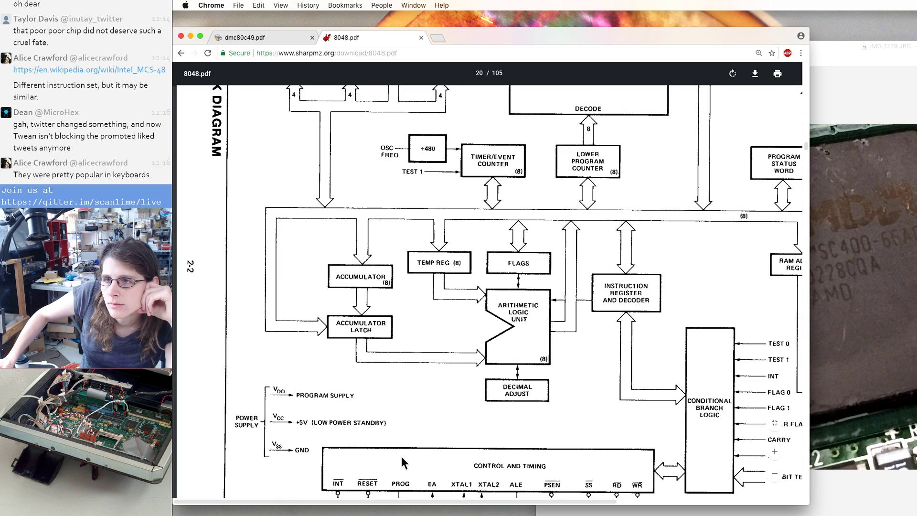
{"action": "scroll", "scroll_direction": "down", "scroll_amount": 3}
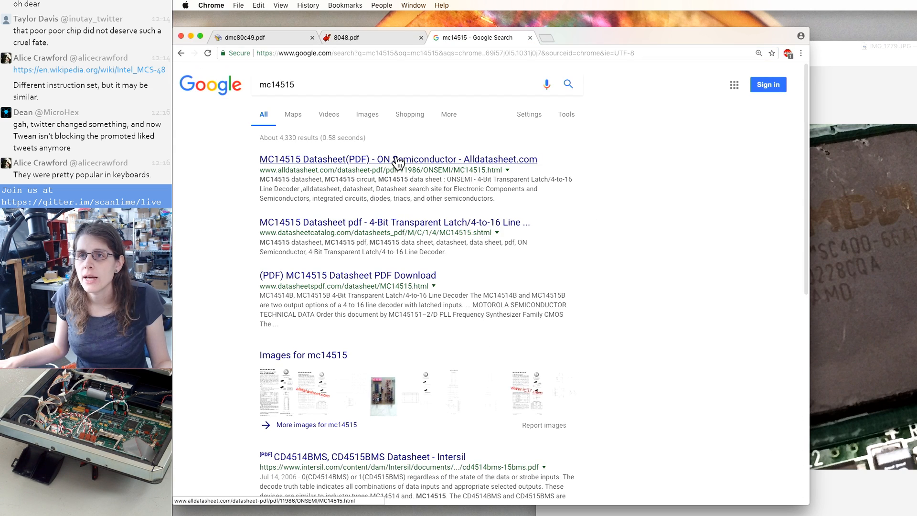
- Open the ON Semiconductor MC14515 datasheet result on alldatasheet.com
{"action": "left_click", "coordinate": [397, 159]}
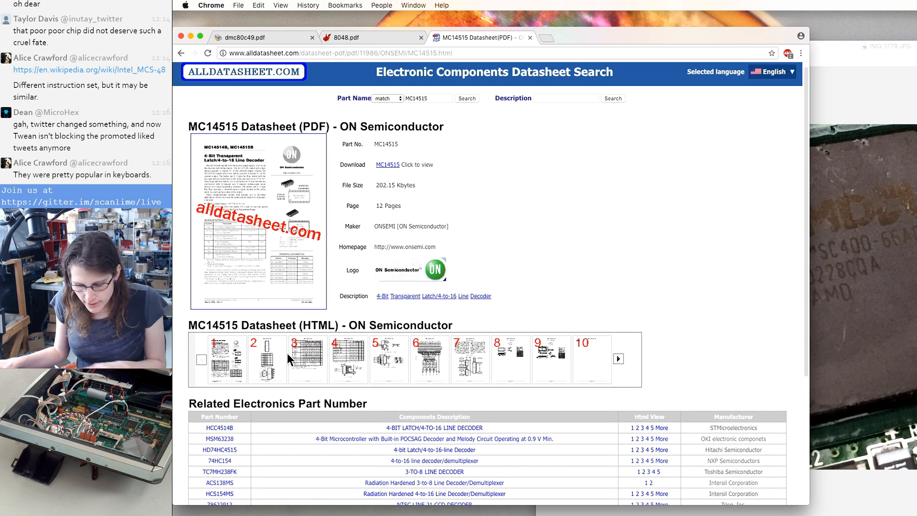
{"action": "mouse_move", "coordinate": [374, 241]}
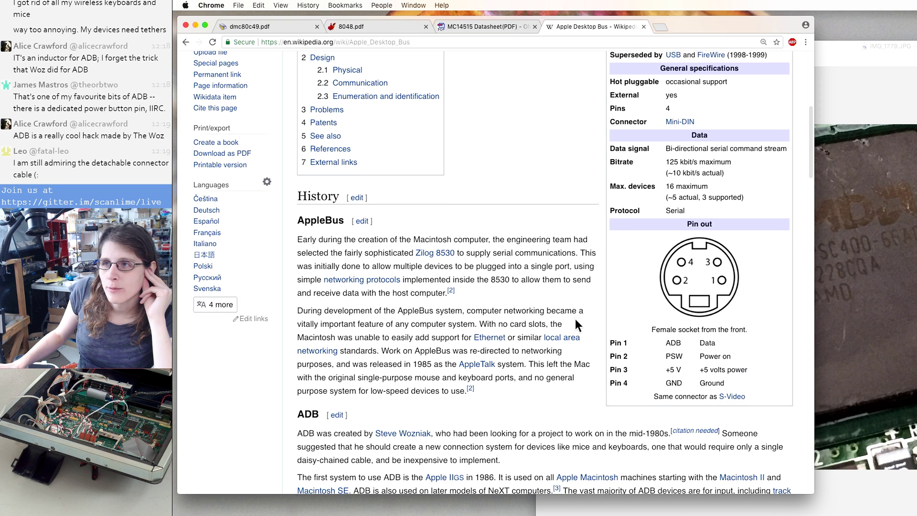
- Read the Apple Keyboard Protocol register 0 and 2 formats, then view the Microchip ADB note
{"action": "scroll", "scroll_direction": "down", "scroll_amount": 3}
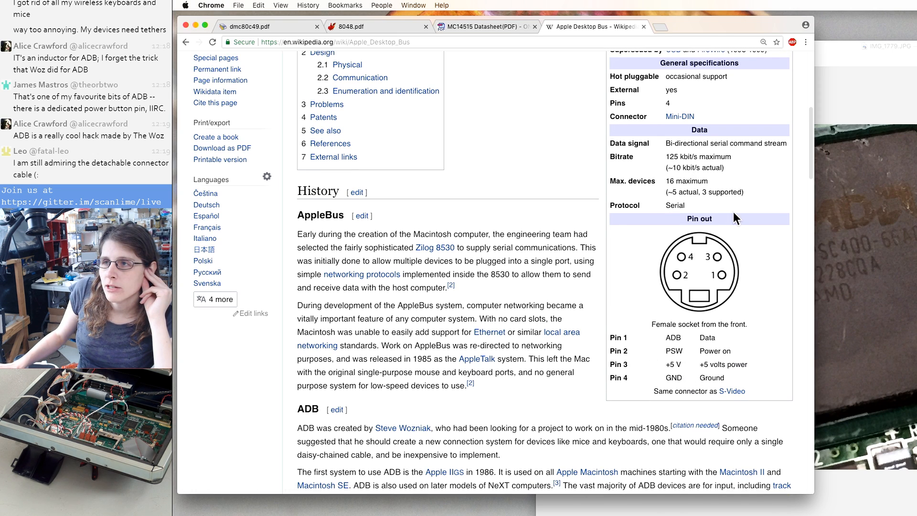
{"action": "scroll", "scroll_direction": "down", "scroll_amount": 3}
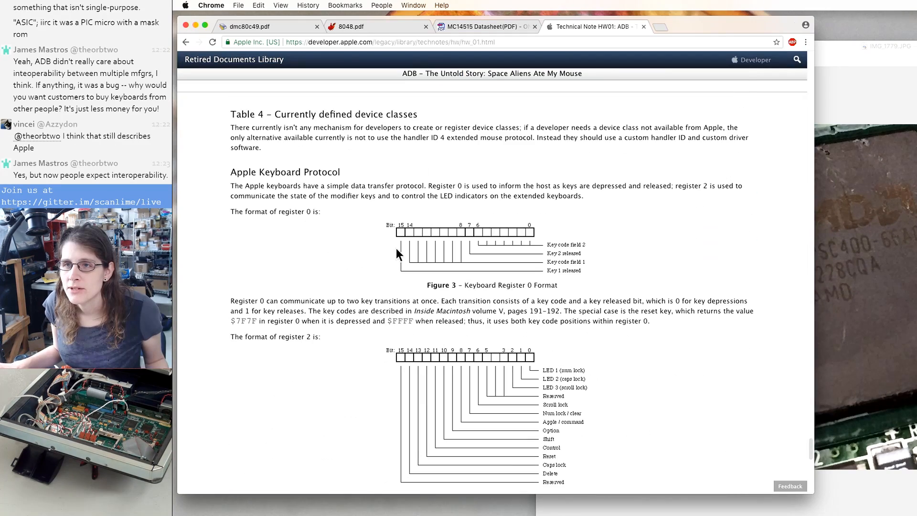
{"action": "left_click", "coordinate": [214, 42]}
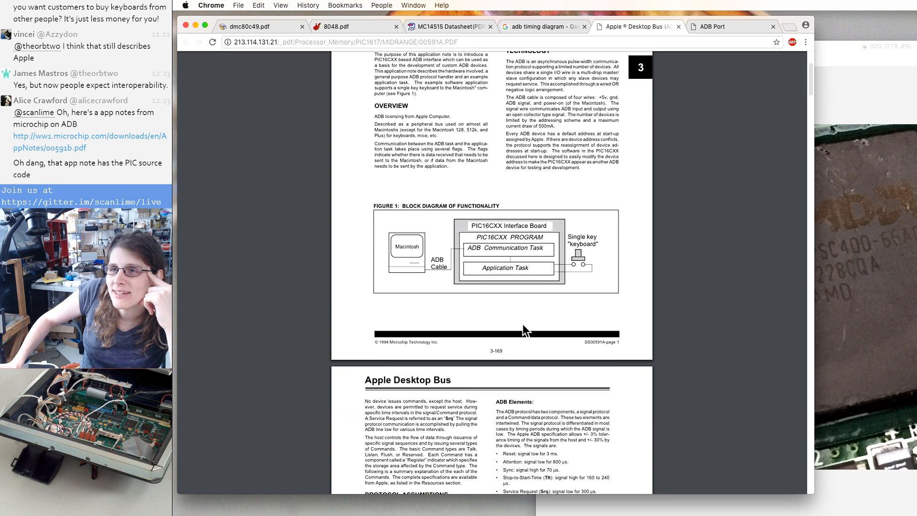
- Scroll the Microchip ADB PDF to Figures 2 and 3, then view the ADB Port page
{"action": "scroll", "scroll_direction": "down", "scroll_amount": 3}
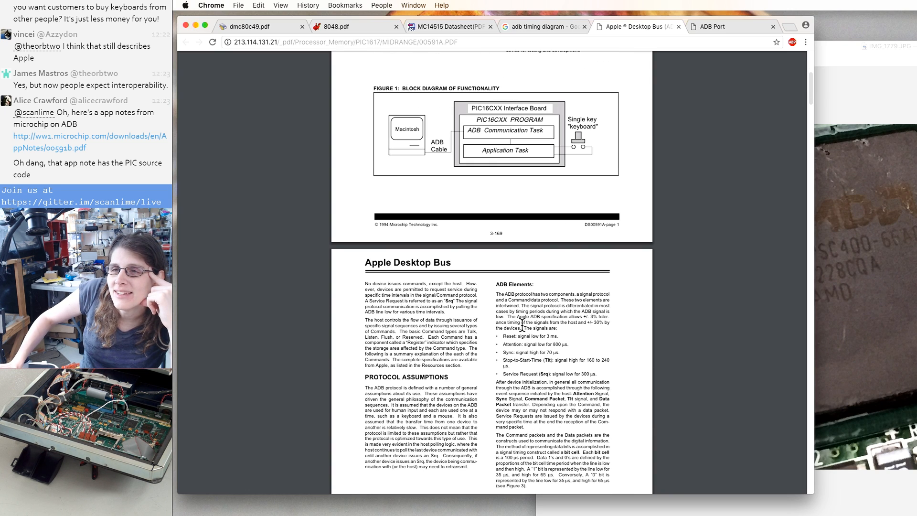
{"action": "scroll", "scroll_direction": "down", "scroll_amount": 3}
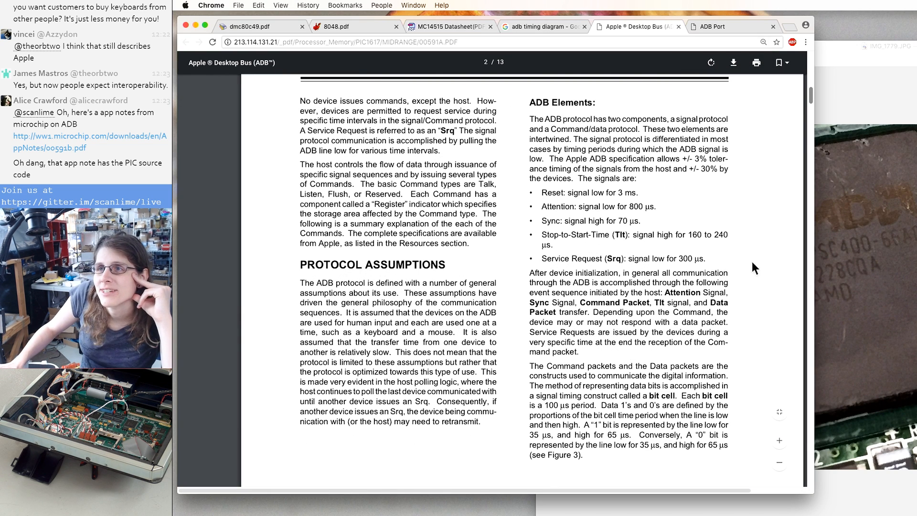
{"action": "scroll", "scroll_direction": "down", "scroll_amount": 3}
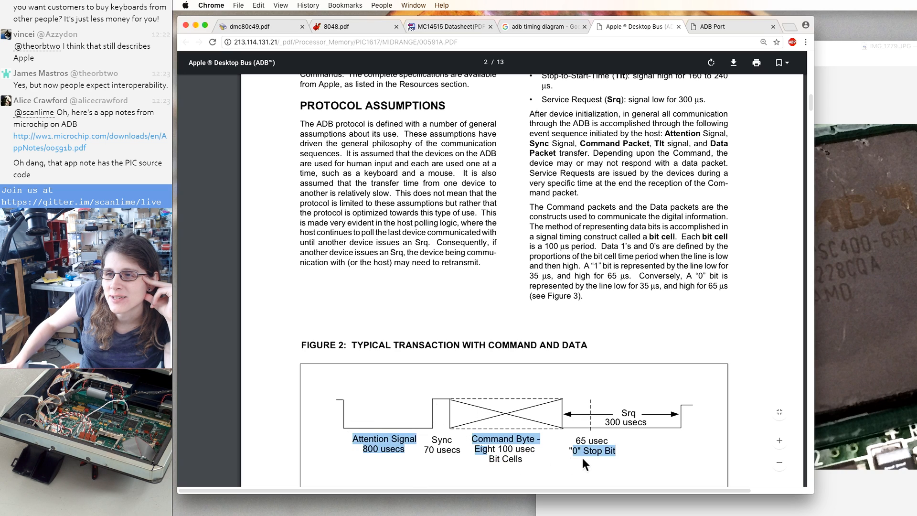
{"action": "scroll", "scroll_direction": "down", "scroll_amount": 3}
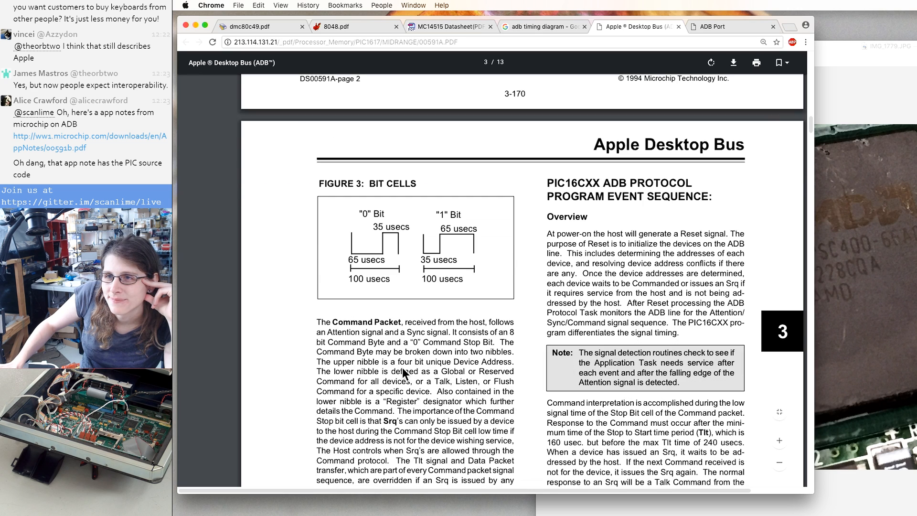
{"action": "mouse_move", "coordinate": [406, 276]}
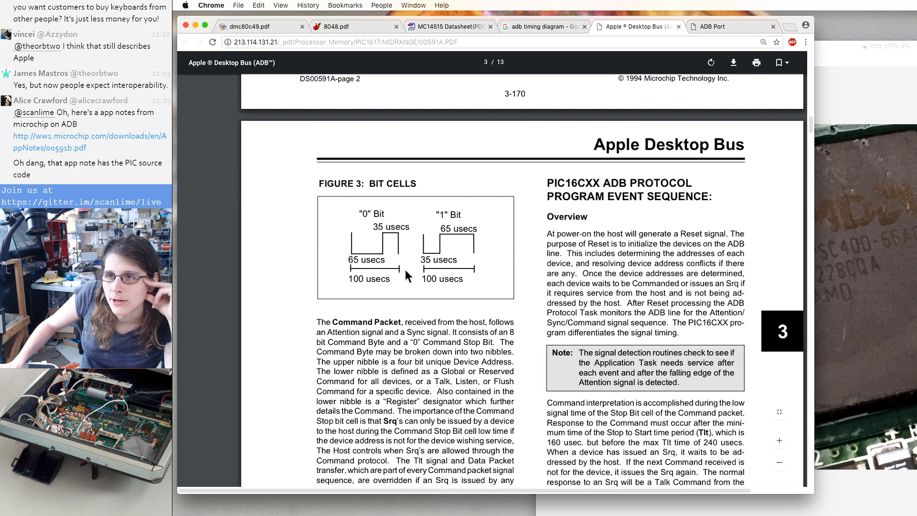
{"action": "scroll", "scroll_direction": "down", "scroll_amount": 3}
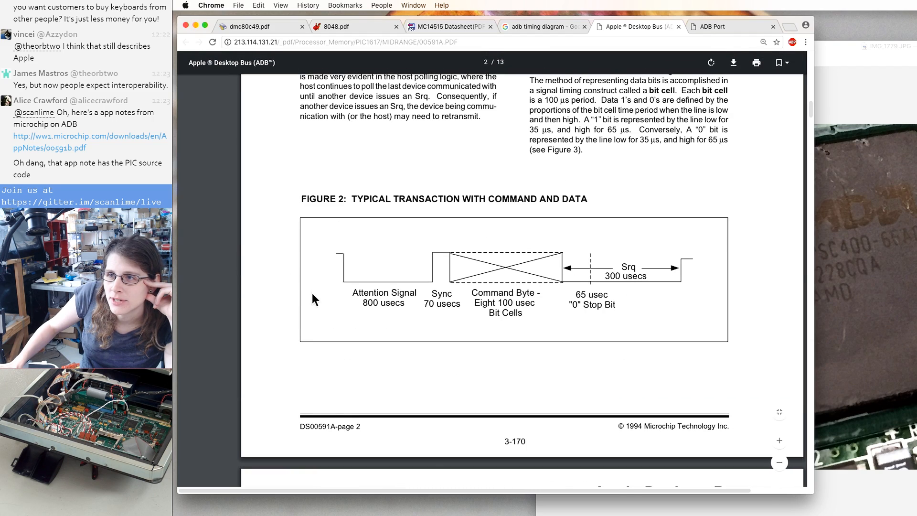
{"action": "scroll", "scroll_direction": "down", "scroll_amount": 3}
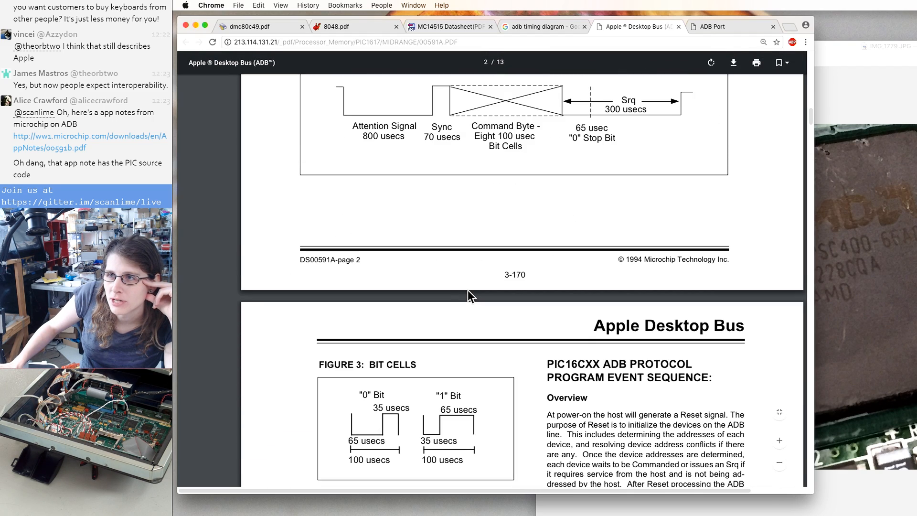
{"action": "left_click", "coordinate": [714, 26]}
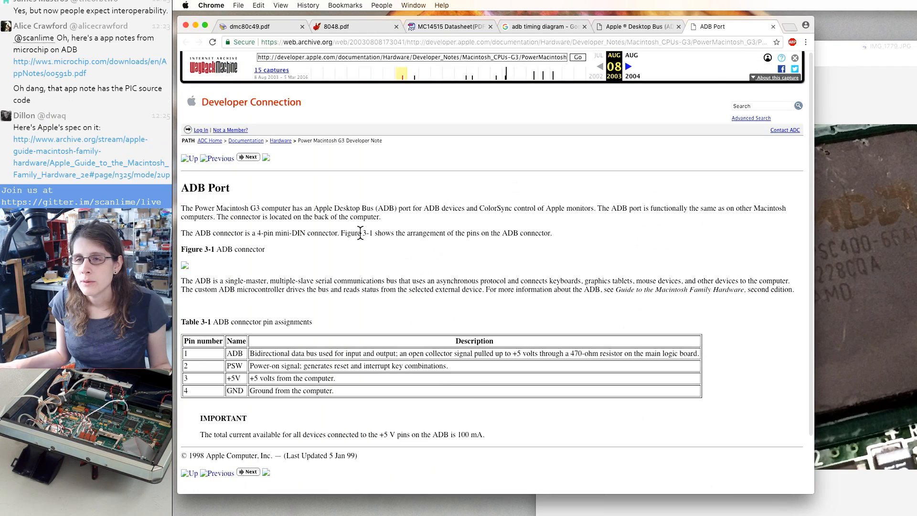
- Return to the 'adb timing diagram' results and scroll down to the related searches
{"action": "left_click", "coordinate": [547, 26]}
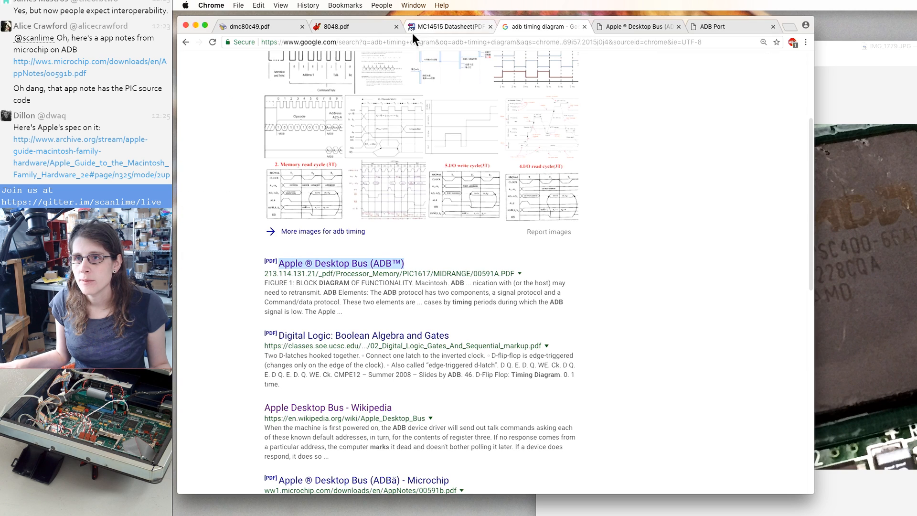
{"action": "scroll", "scroll_direction": "down", "scroll_amount": 3}
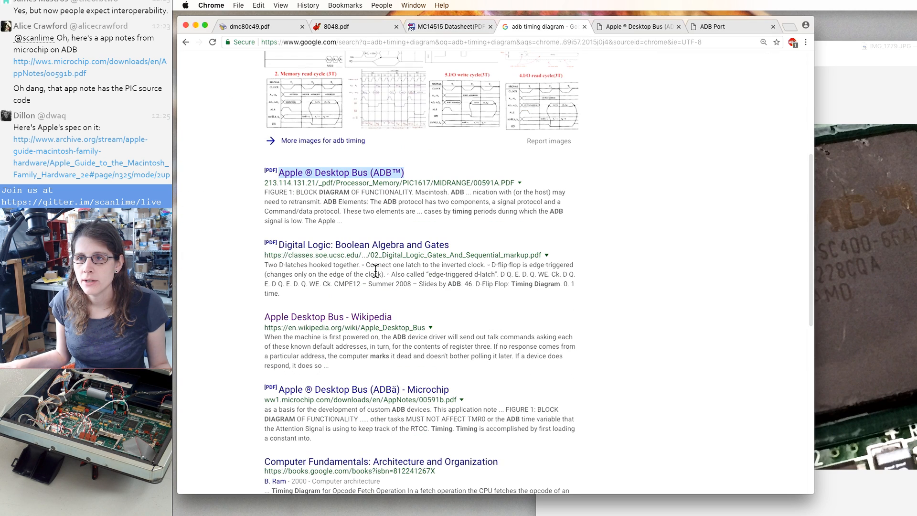
{"action": "scroll", "scroll_direction": "down", "scroll_amount": 3}
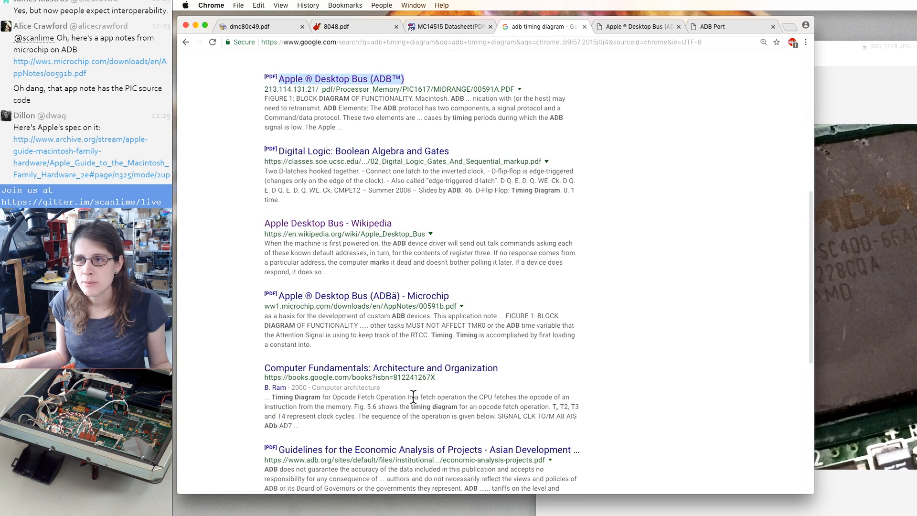
{"action": "scroll", "scroll_direction": "down", "scroll_amount": 3}
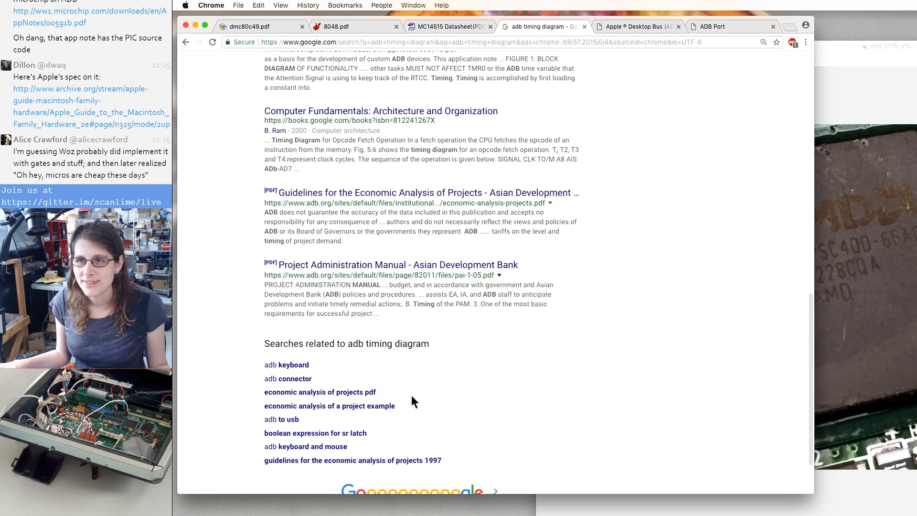